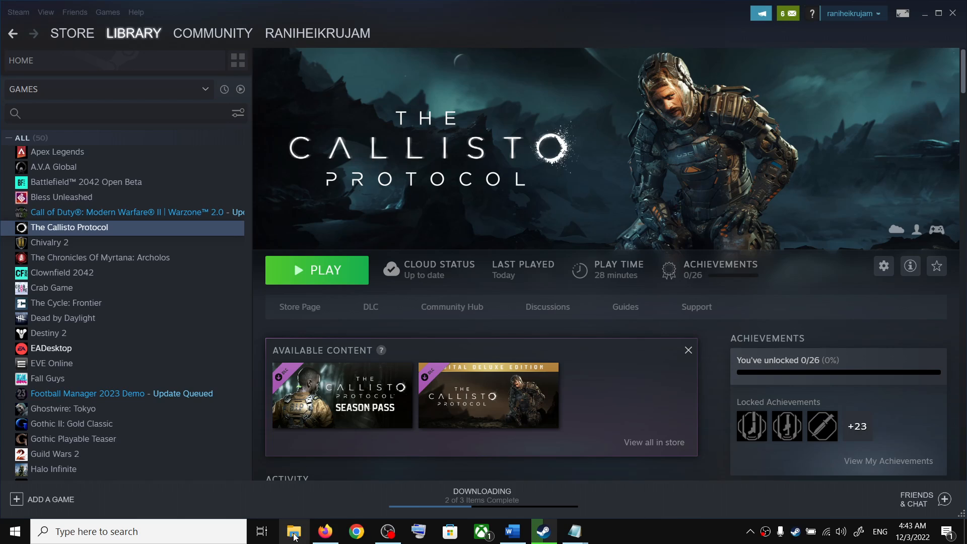
# Browse from This PC through Local Disk (C:) and Users into the Test profile folder.
pyautogui.click(294, 530)
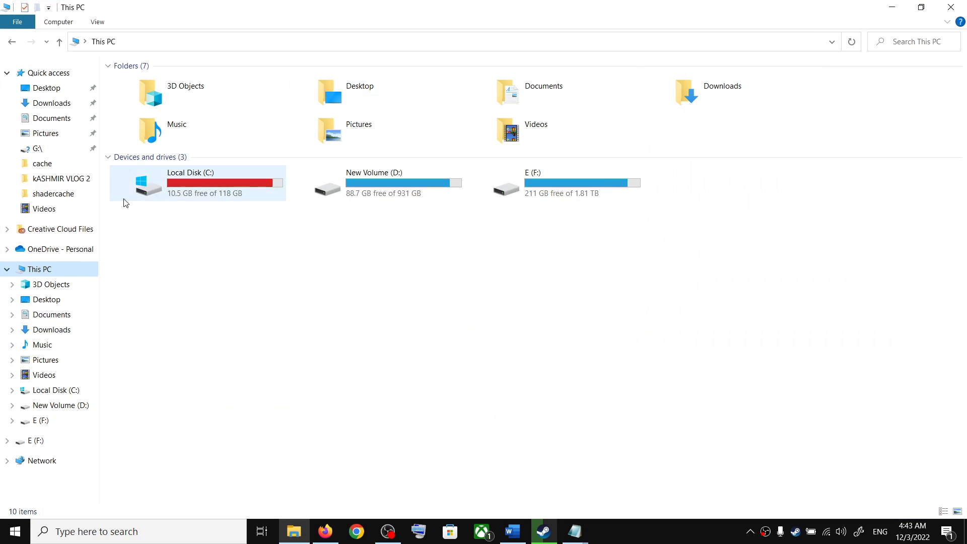
pyautogui.doubleClick(190, 183)
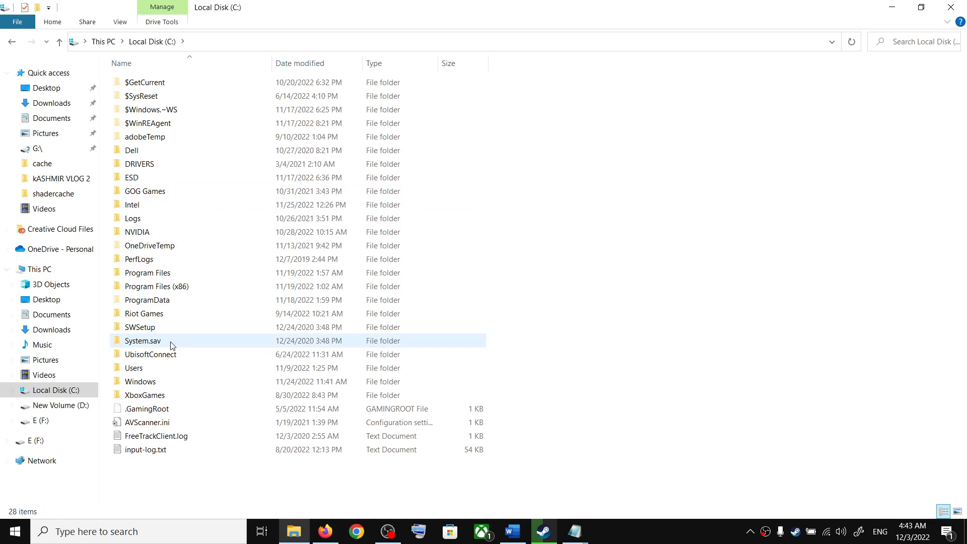
pyautogui.click(133, 367)
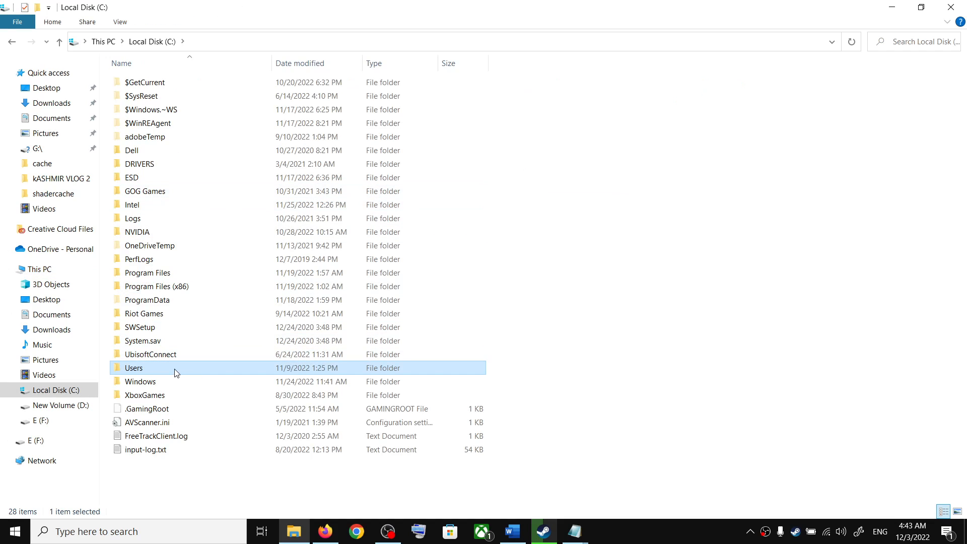
pyautogui.doubleClick(134, 368)
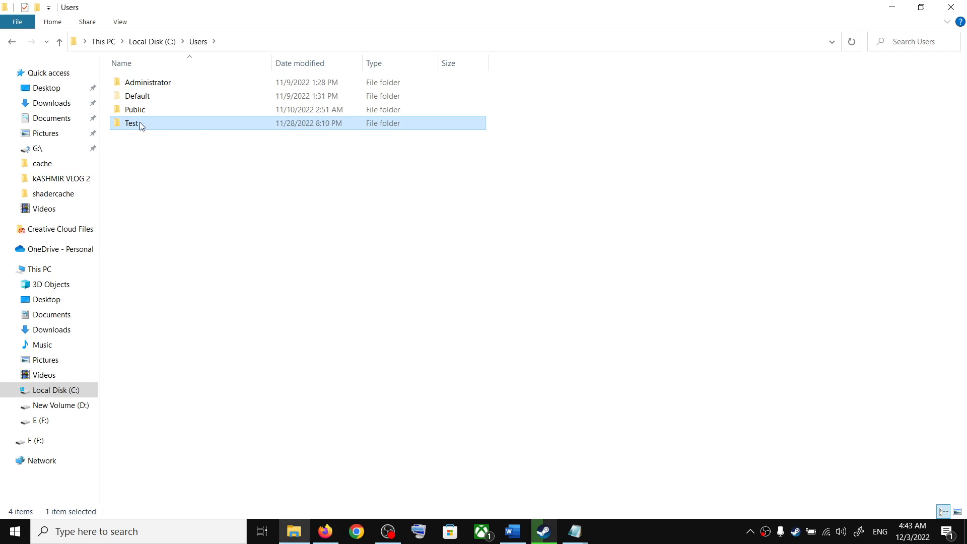
pyautogui.doubleClick(131, 123)
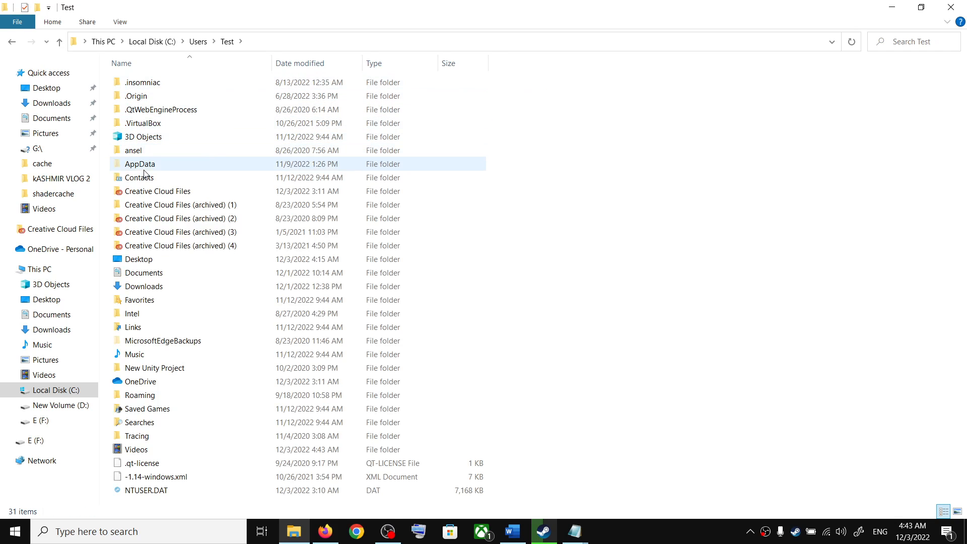
pyautogui.click(140, 164)
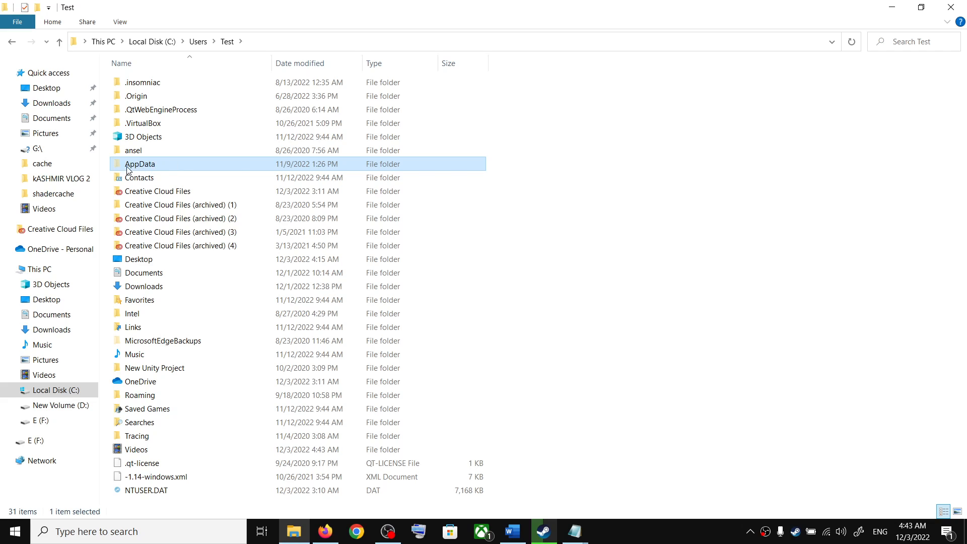
pyautogui.moveTo(120, 7)
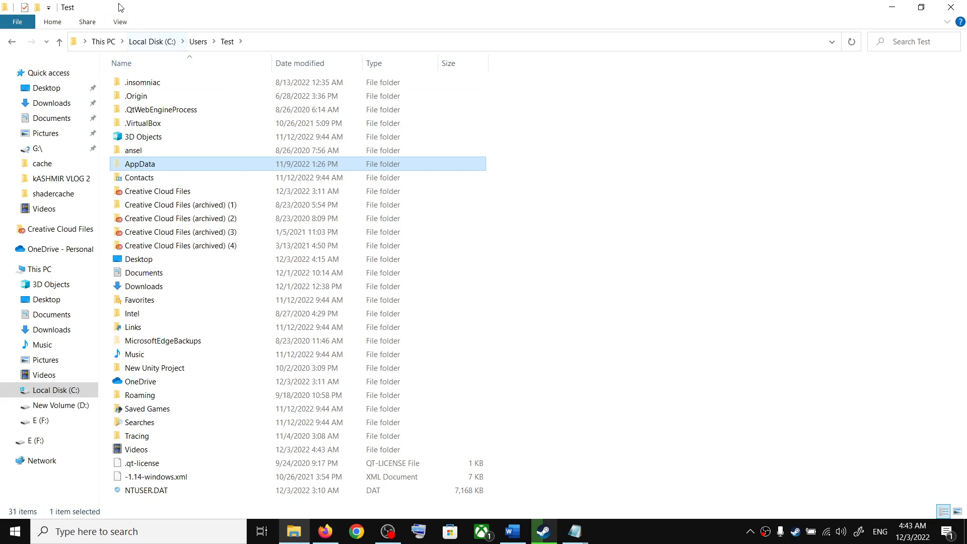
pyautogui.click(119, 22)
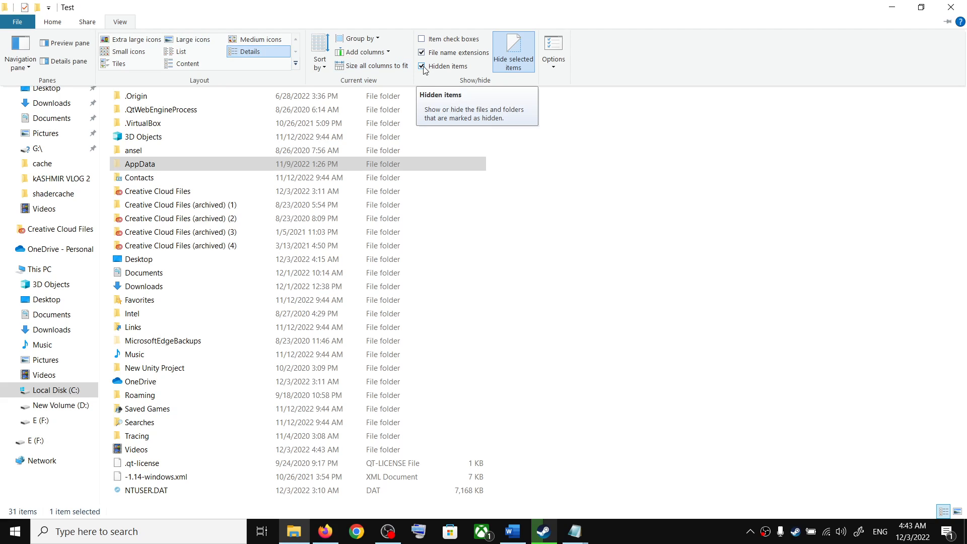
pyautogui.click(422, 66)
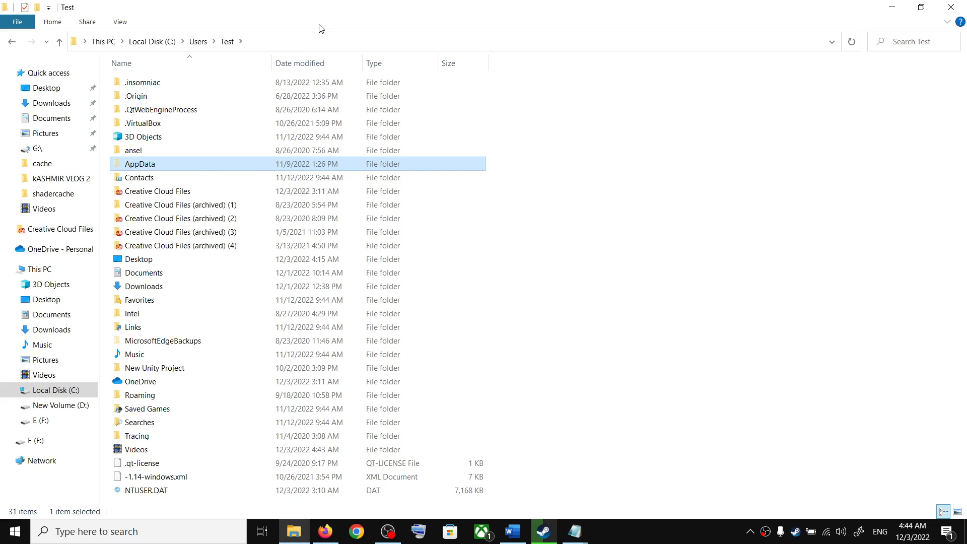
pyautogui.moveTo(305, 49)
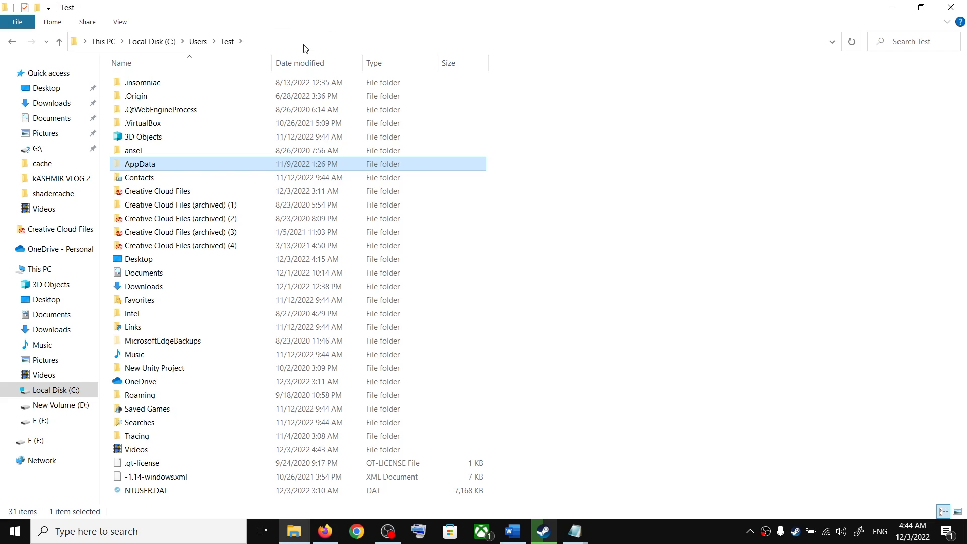
pyautogui.moveTo(300, 40)
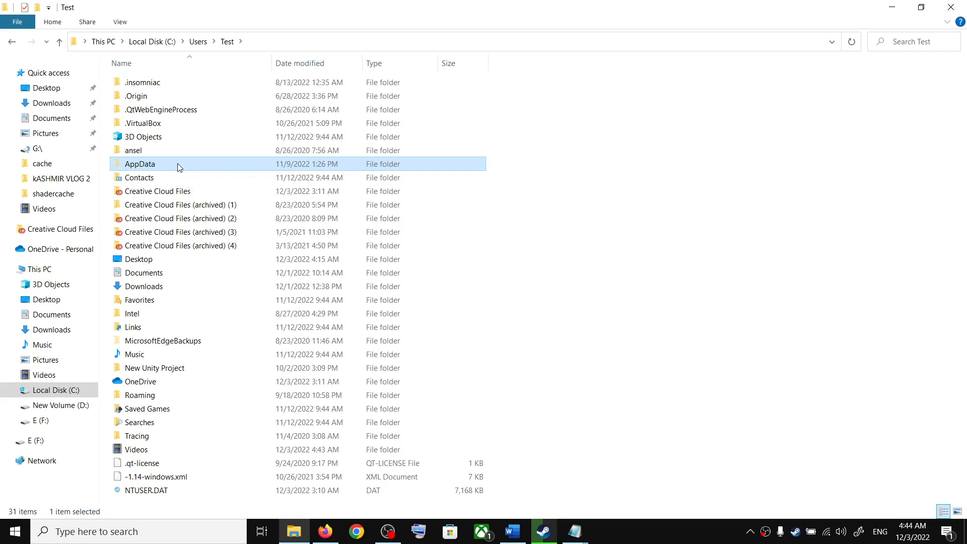
# Go through AppData\Local into CallistoProtocol's SaveGames folder and review the save files.
pyautogui.doubleClick(139, 163)
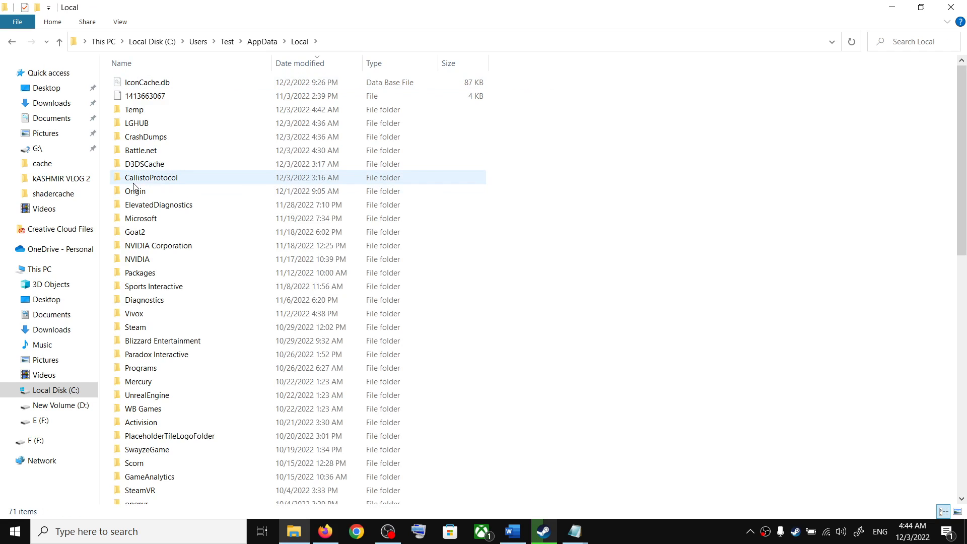
pyautogui.doubleClick(151, 177)
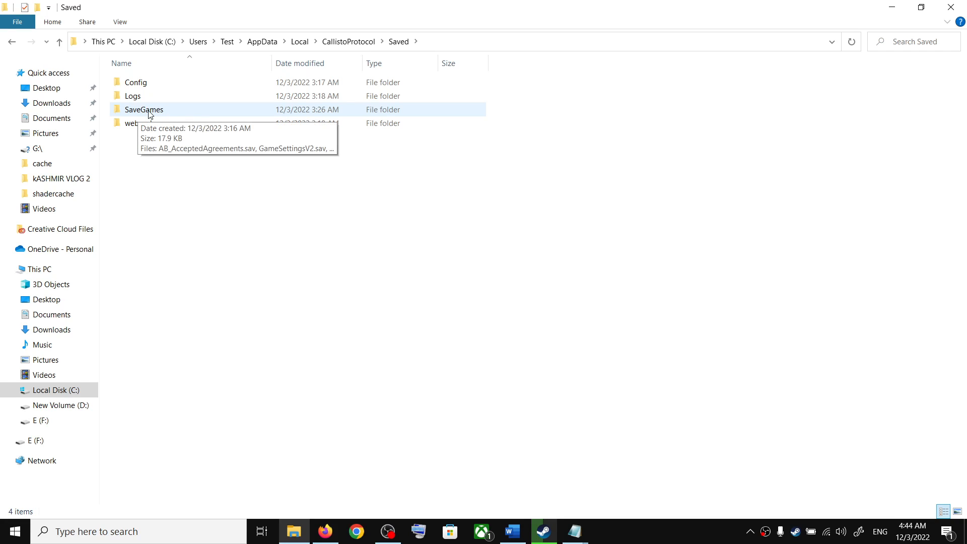
pyautogui.doubleClick(144, 109)
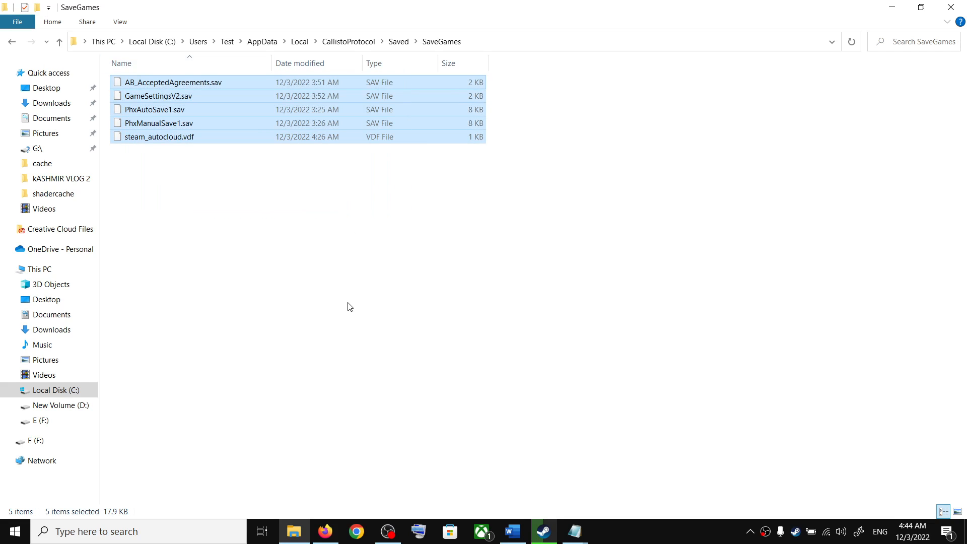
pyautogui.click(58, 41)
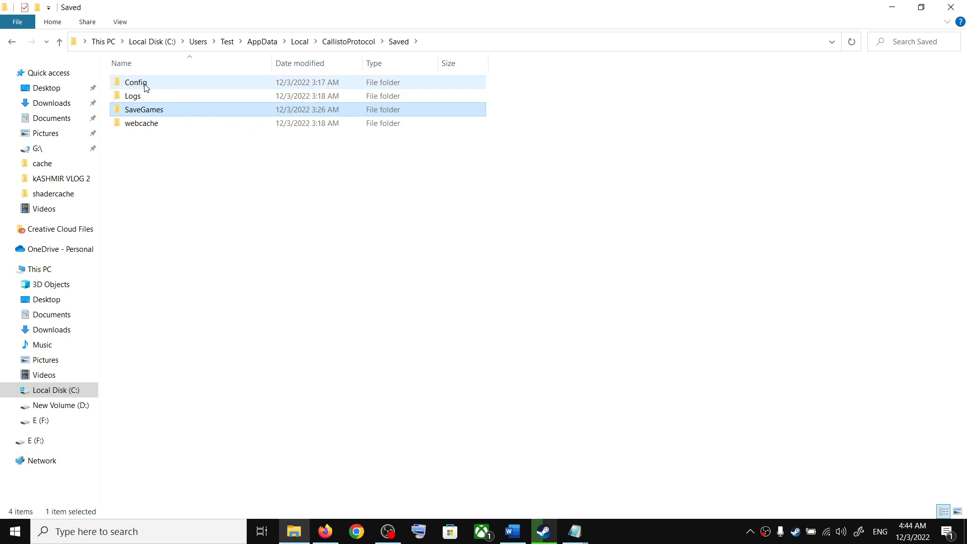
# Open CallistoProtocol's Config\WindowsNoEditor folder with its .ini files.
pyautogui.doubleClick(135, 82)
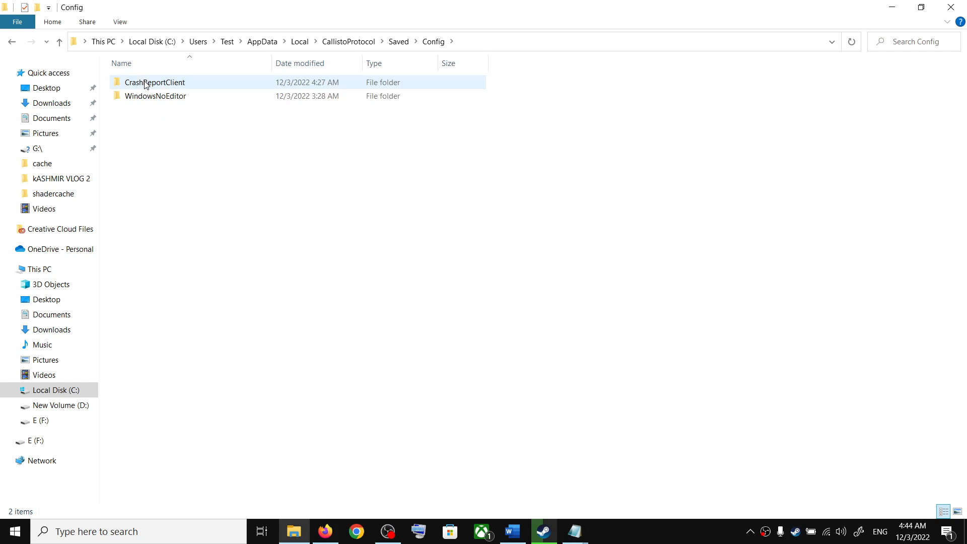
pyautogui.click(156, 95)
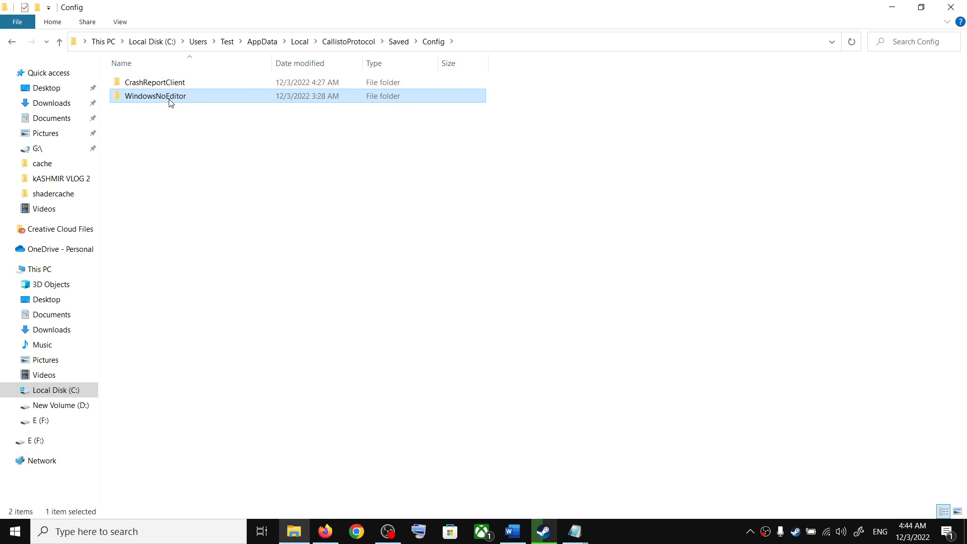
pyautogui.doubleClick(155, 95)
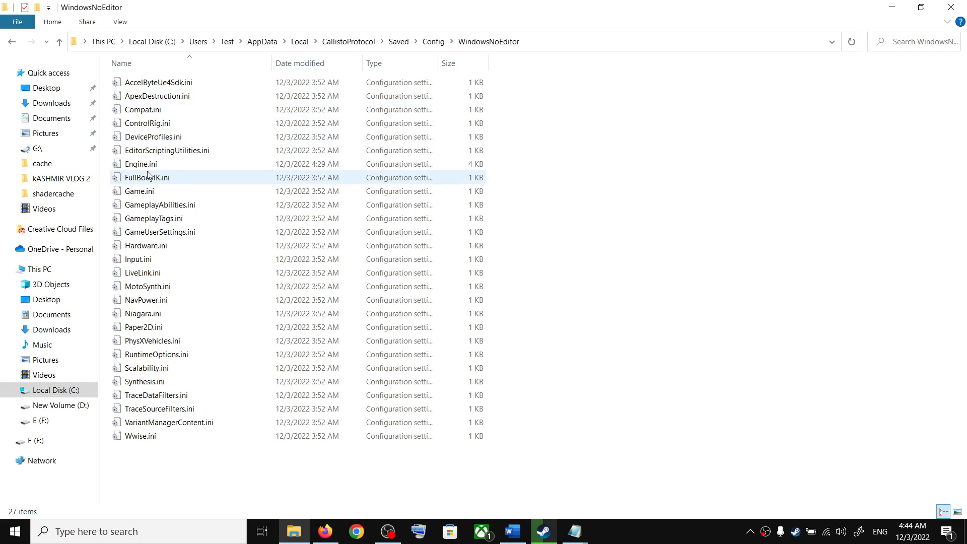
# Read through Engine.ini in Notepad, close it, and return to Steam's Callisto Protocol page.
pyautogui.doubleClick(141, 163)
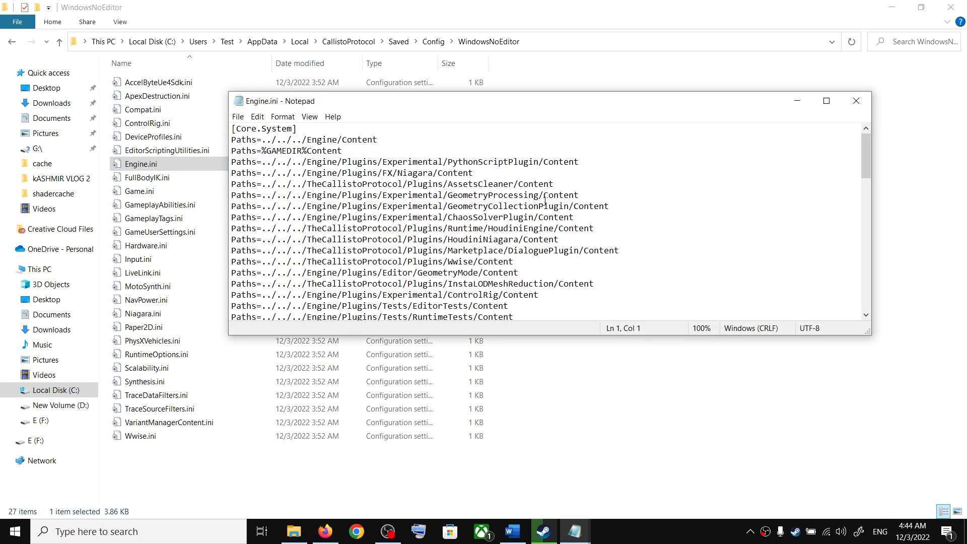
pyautogui.scroll(-3)
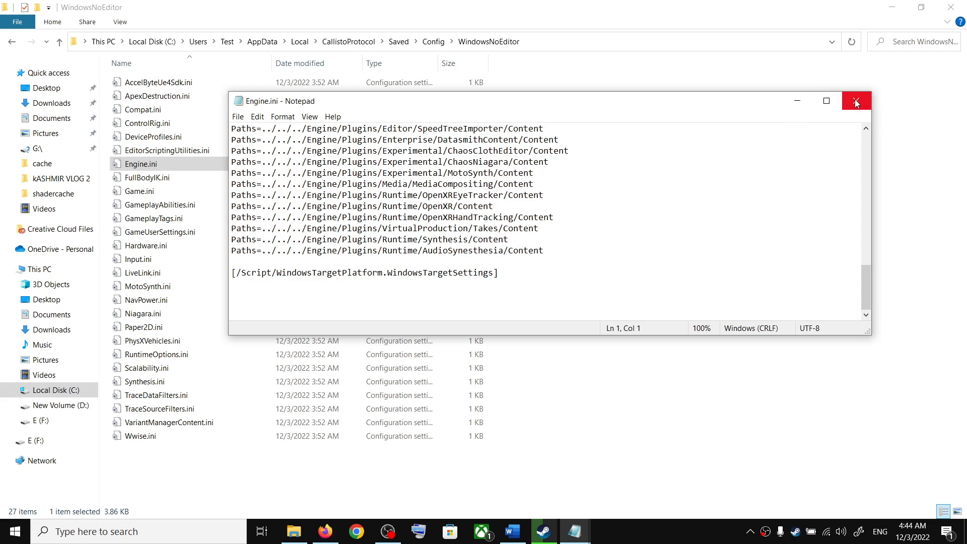
pyautogui.click(856, 101)
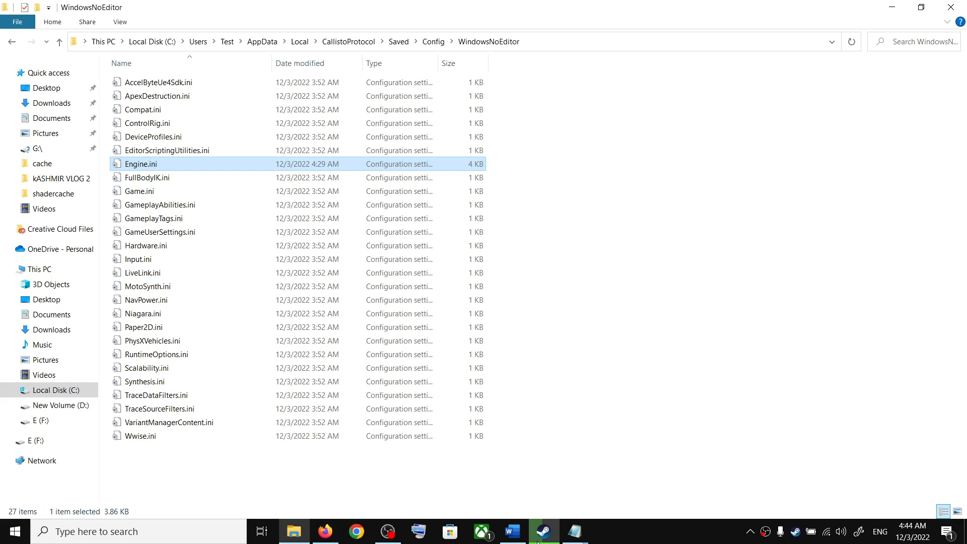
pyautogui.click(541, 531)
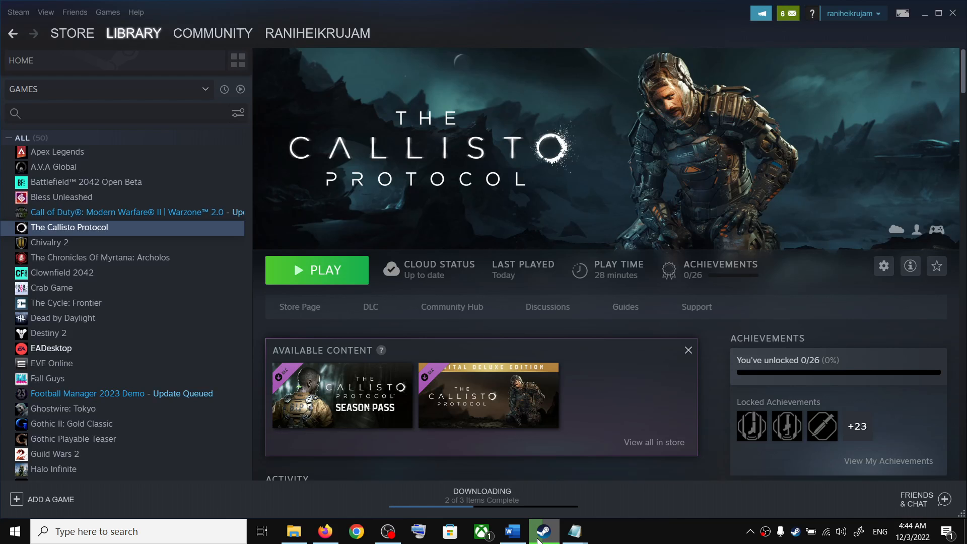
pyautogui.moveTo(528, 203)
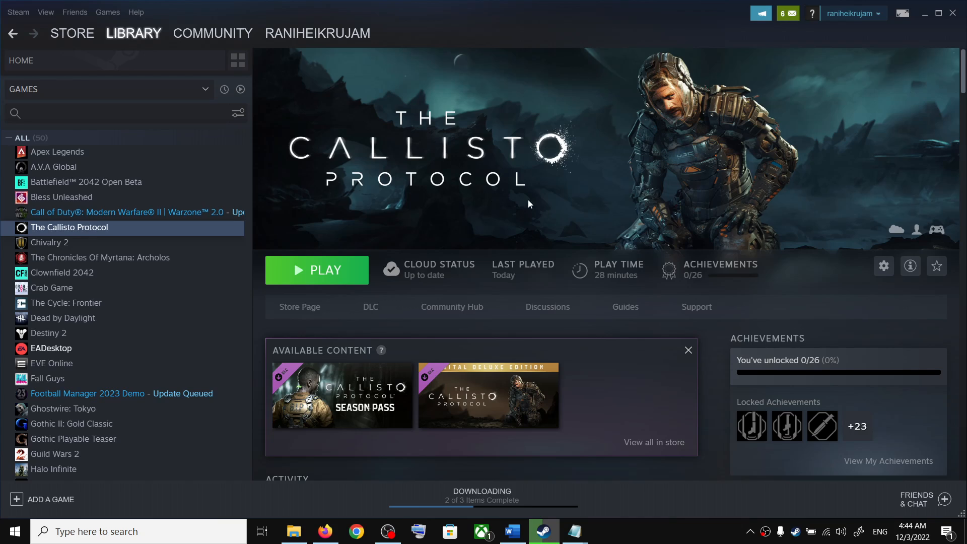
pyautogui.moveTo(689, 533)
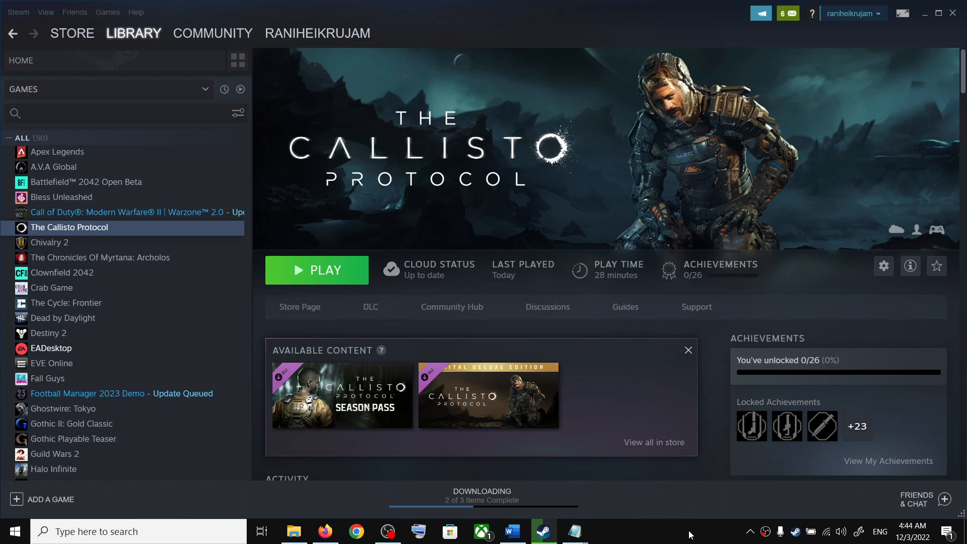